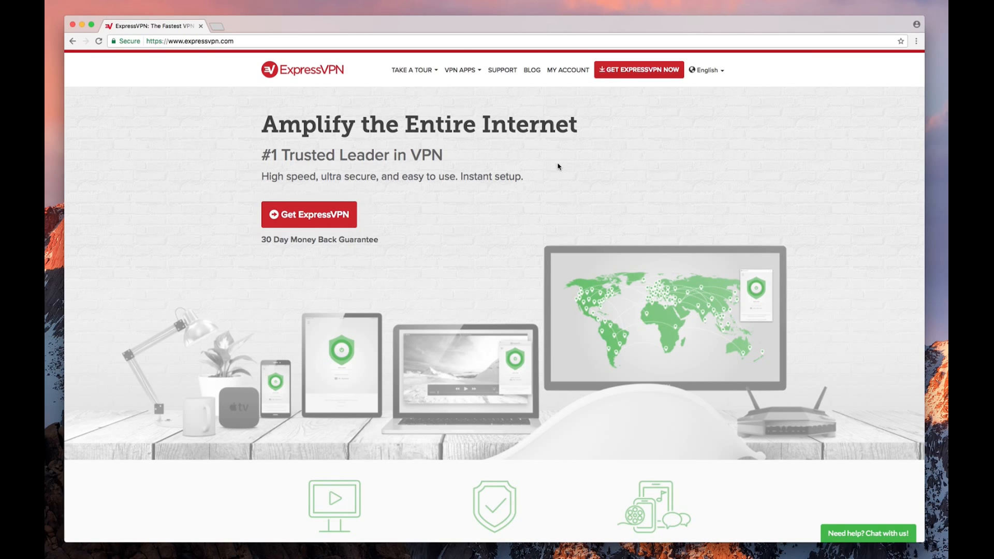
pyautogui.moveTo(562, 73)
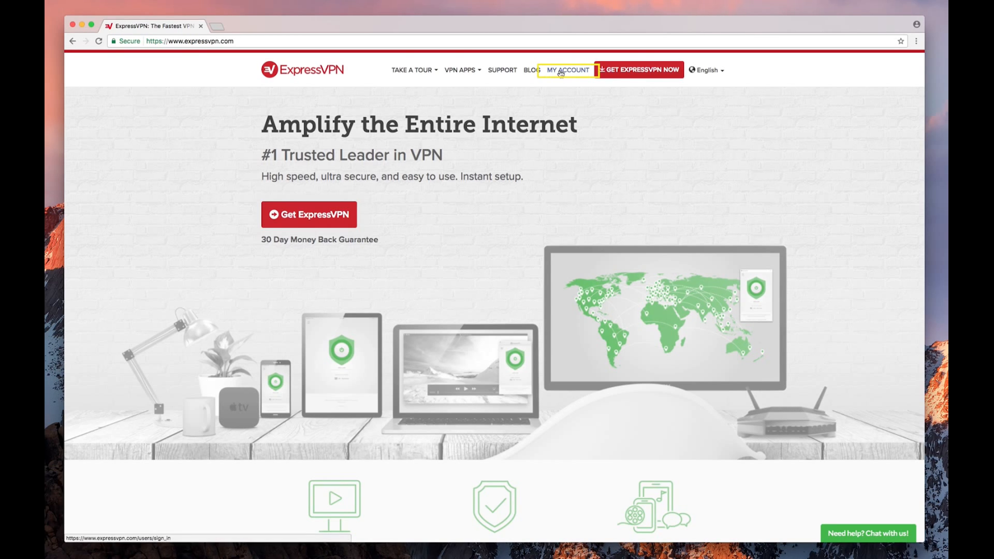
# Sign in to the ExpressVPN account from the My Account page
pyautogui.click(568, 70)
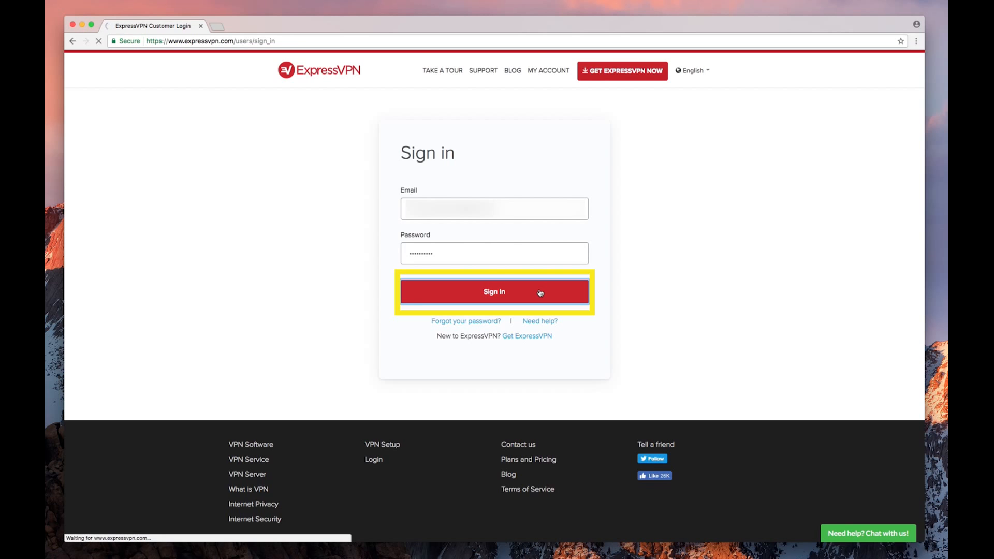
pyautogui.click(494, 292)
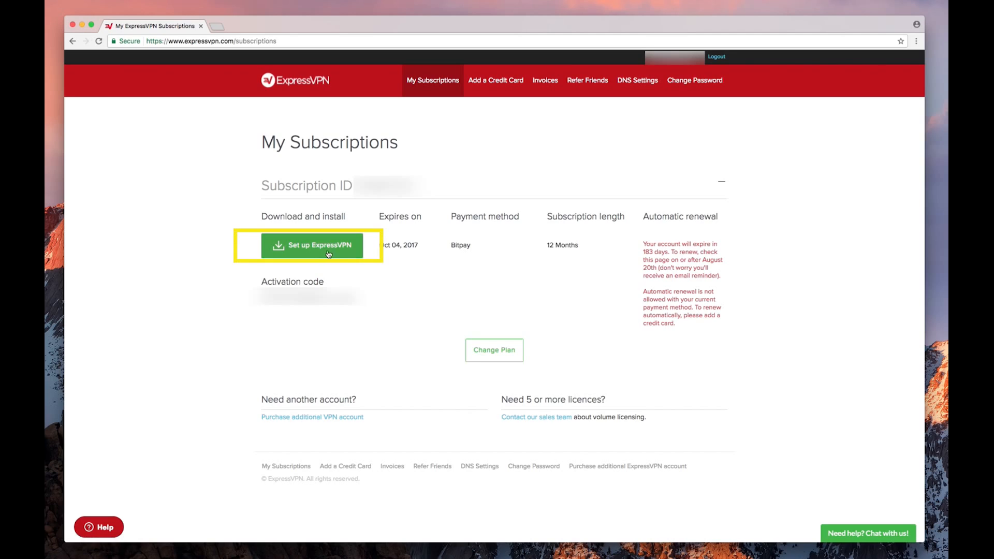
# Show the PPTP & L2TP-IPSec manual config credentials and expand the Americas server list
pyautogui.click(313, 246)
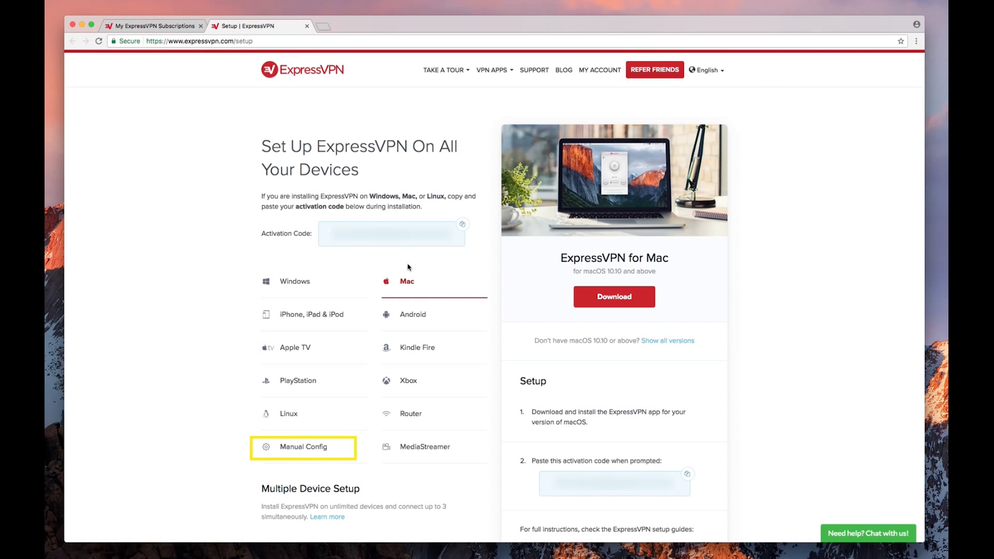
pyautogui.click(303, 448)
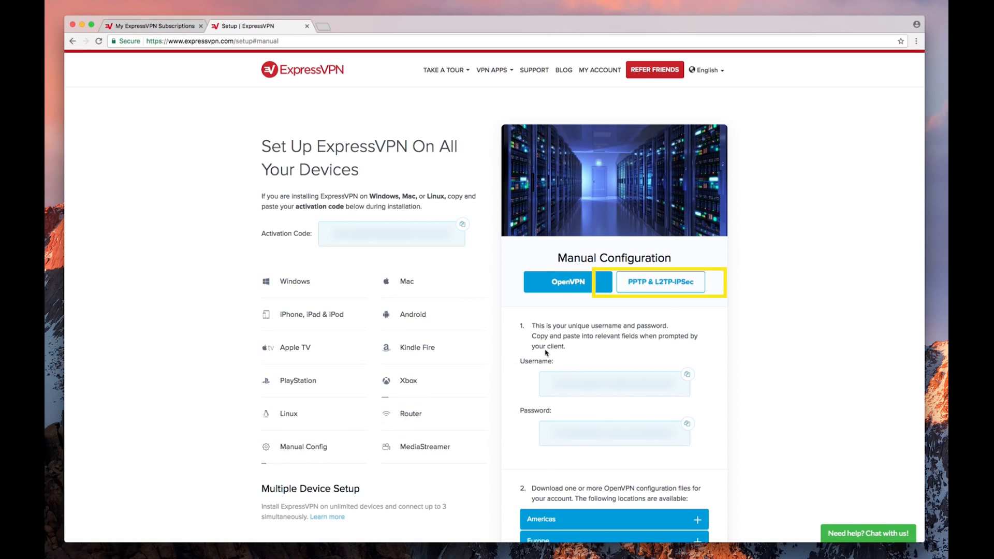
pyautogui.click(661, 282)
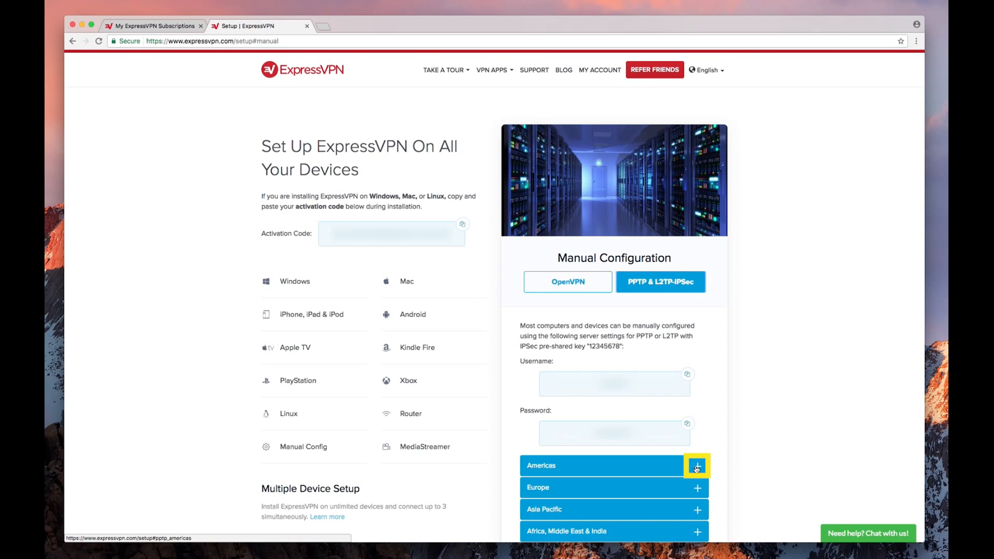
pyautogui.click(697, 465)
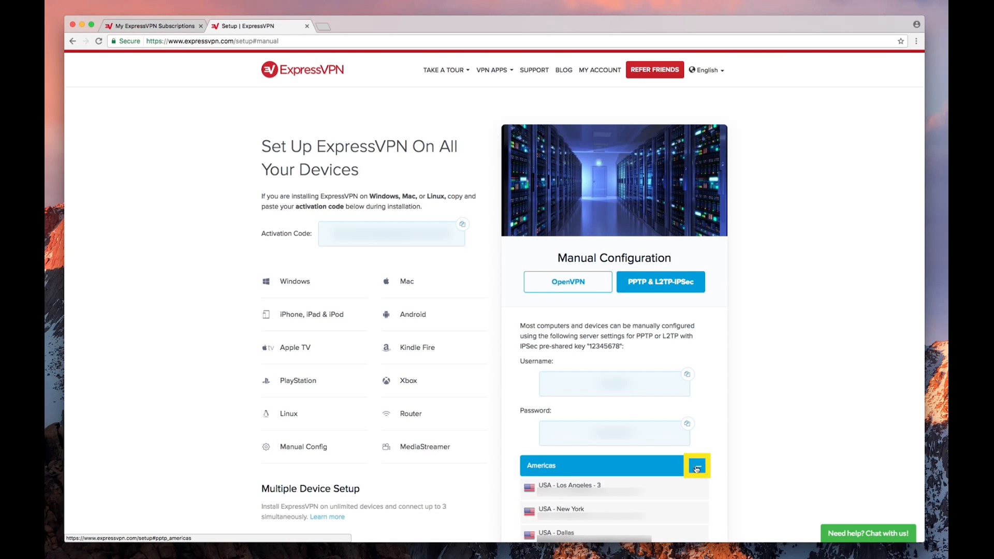
pyautogui.click(698, 465)
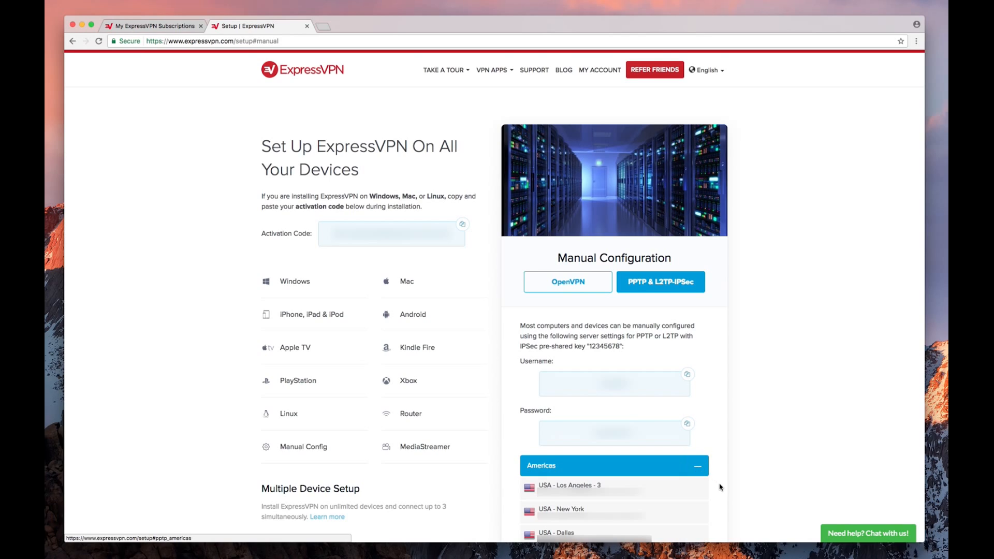
pyautogui.moveTo(631, 502)
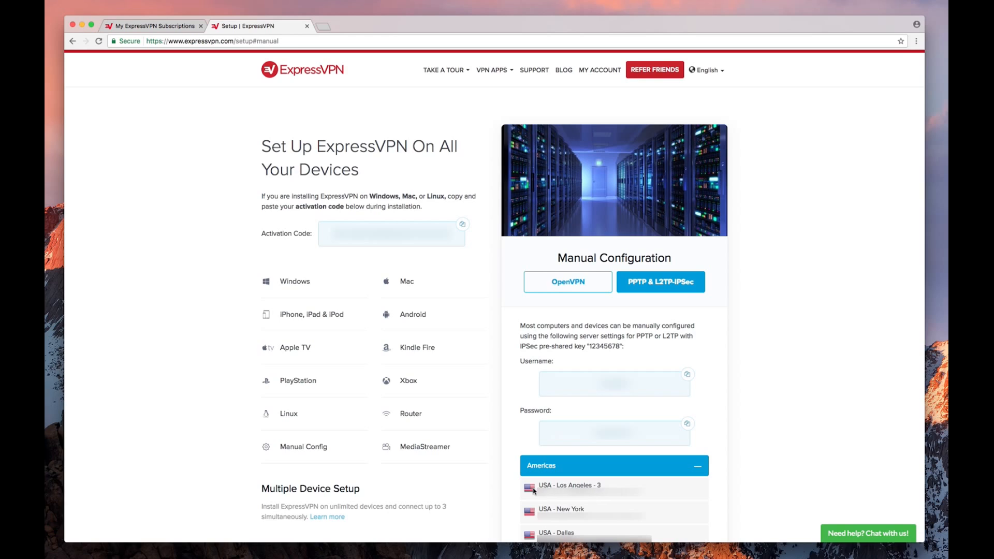
pyautogui.moveTo(324, 26)
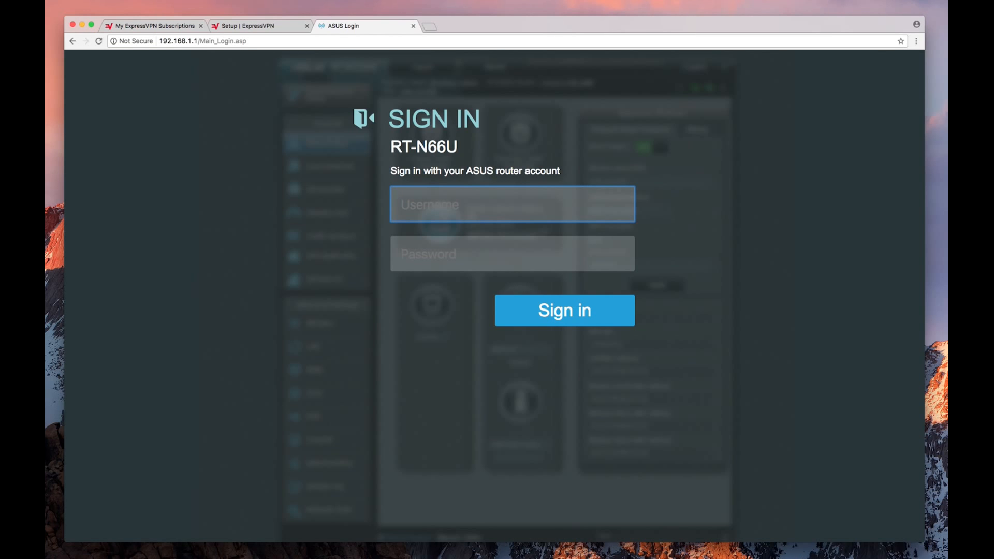
# Sign in to the router at 192.168.1.1 with the admin username and password
pyautogui.write('admin')
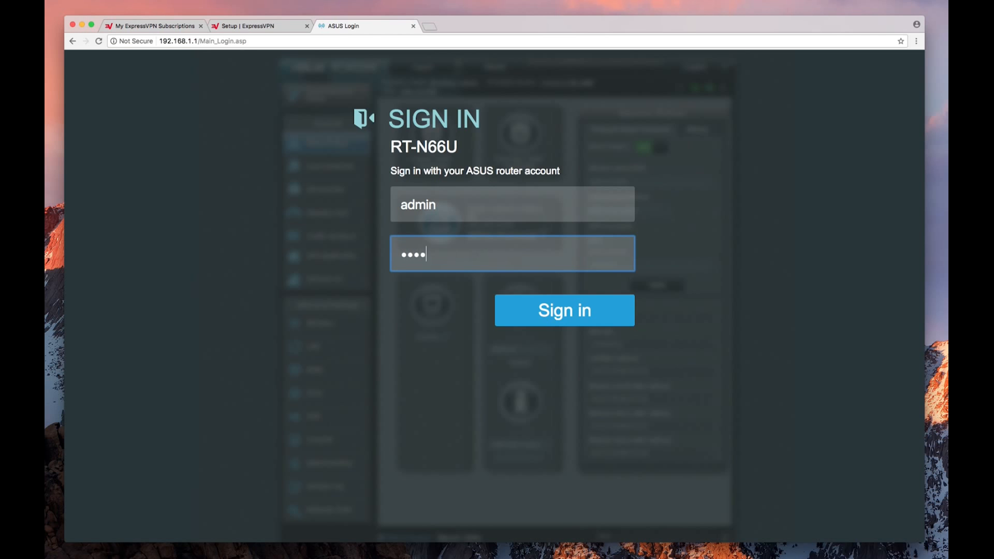
pyautogui.write('password')
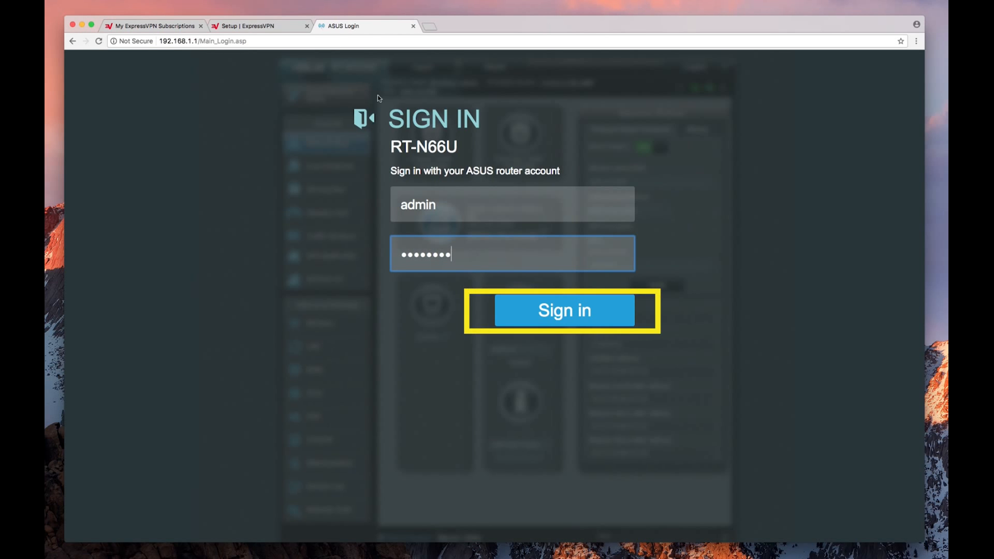
pyautogui.click(564, 311)
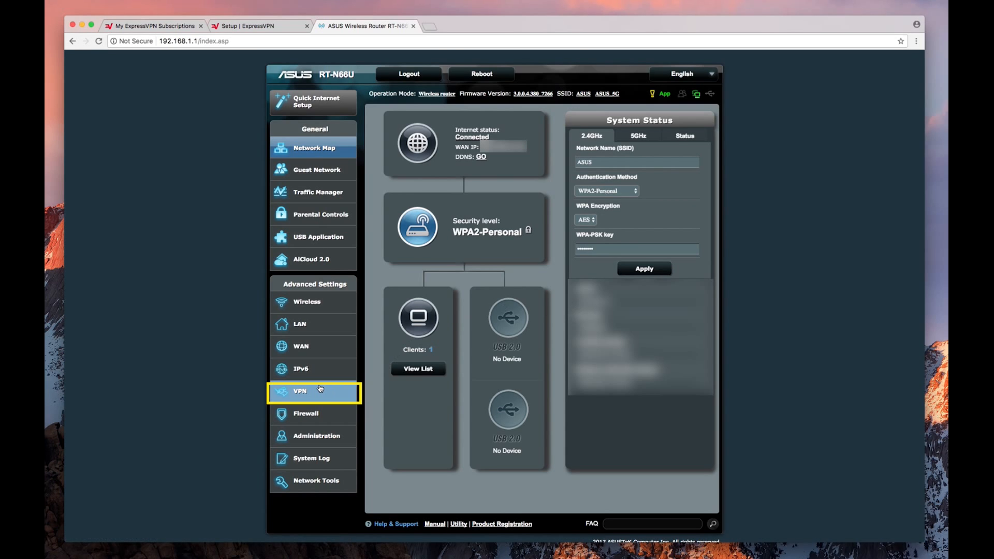
# Add a new profile from the VPN Client tab under Advanced Settings' VPN
pyautogui.click(313, 392)
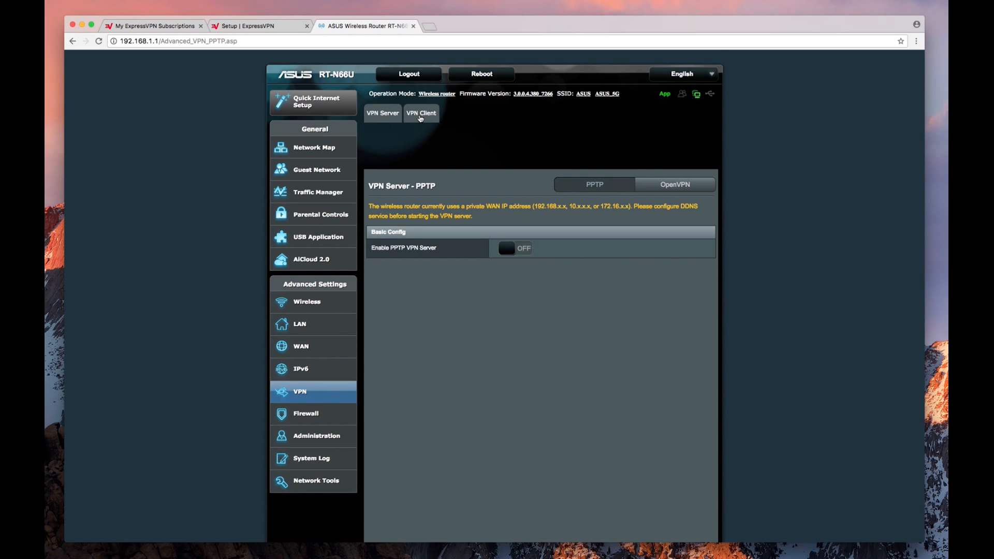
pyautogui.click(421, 113)
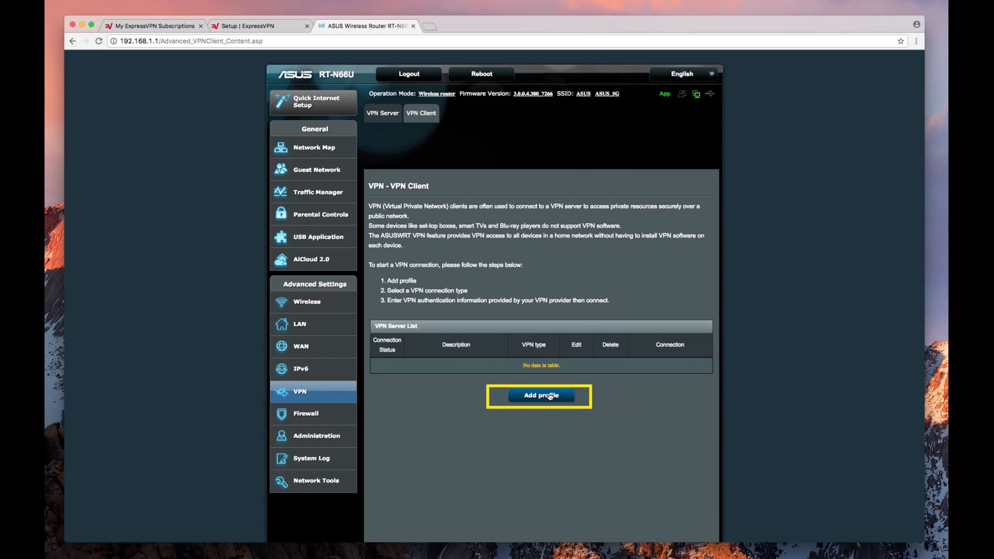
pyautogui.click(541, 396)
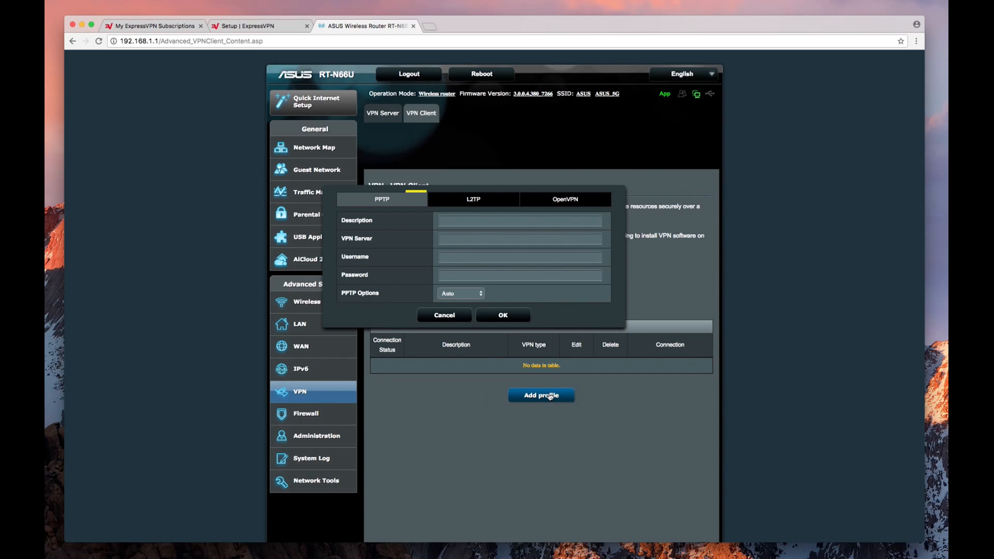
# Choose PPTP and enter the description 'ExpressVPN Los Angeles 3'
pyautogui.click(383, 199)
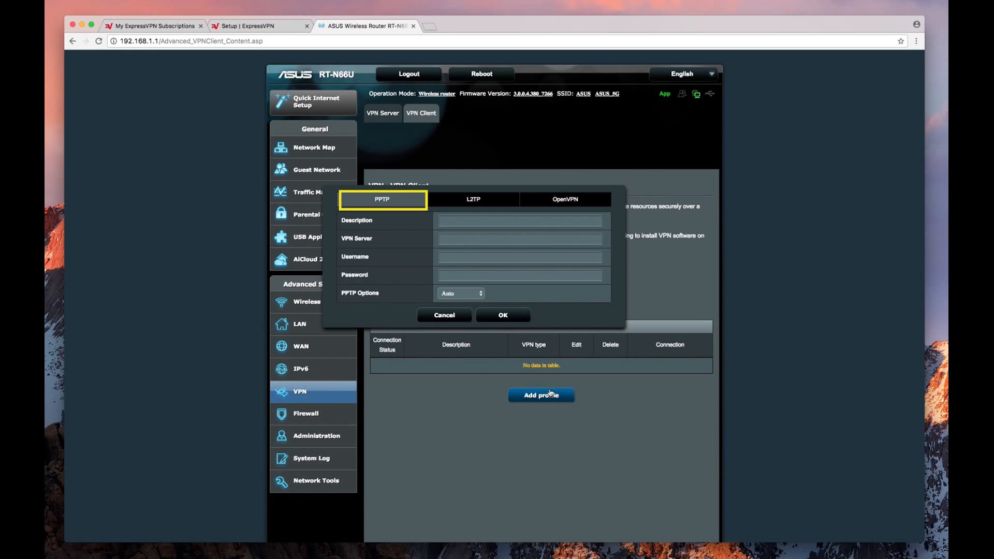
pyautogui.click(520, 220)
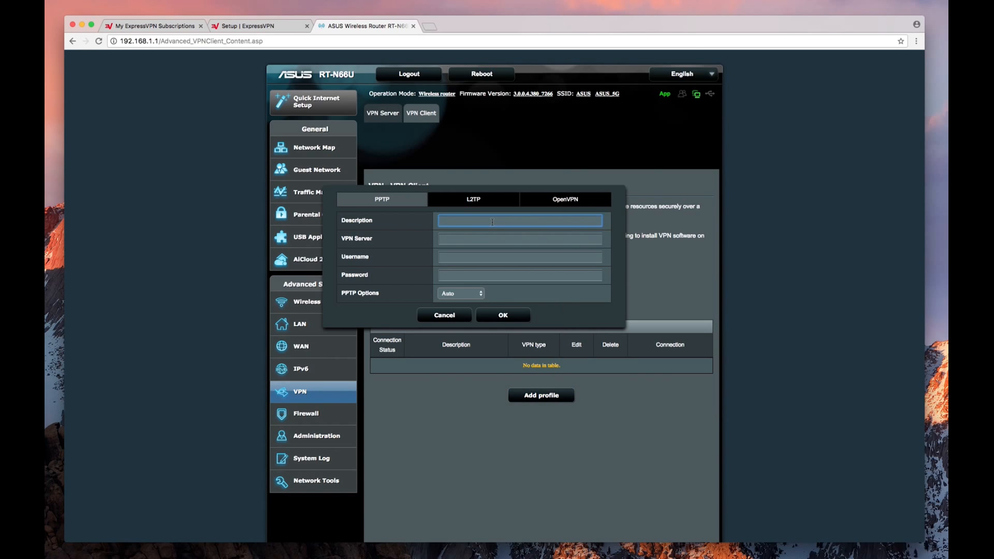
pyautogui.write('ExpressVPN Los Angeles 3')
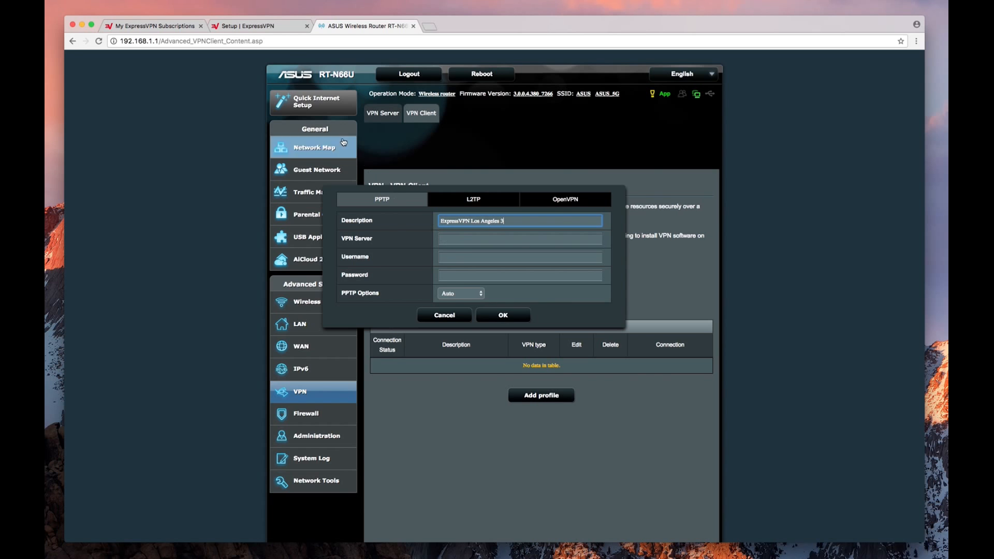
# Paste the Los Angeles 3 server address from ExpressVPN into the VPN Server field
pyautogui.click(256, 26)
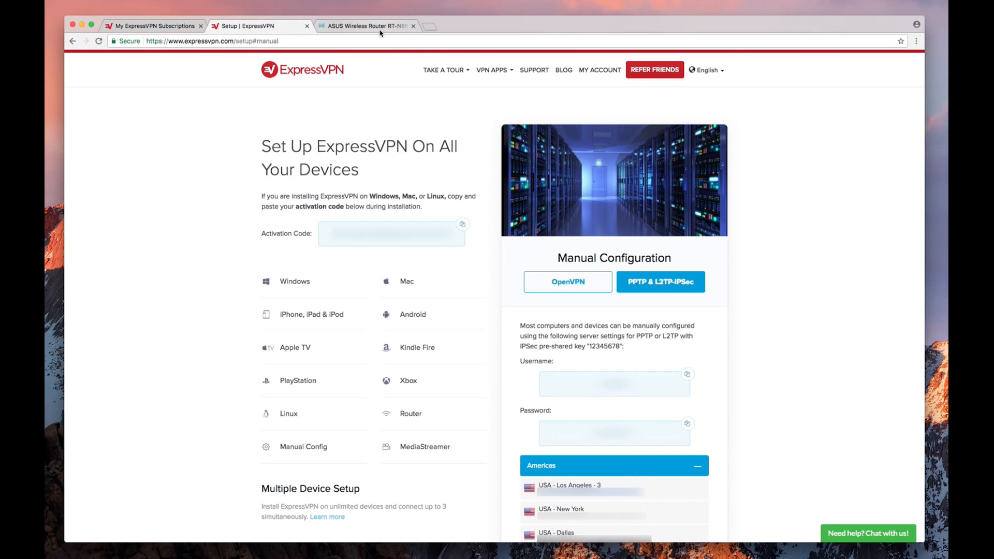
pyautogui.click(371, 26)
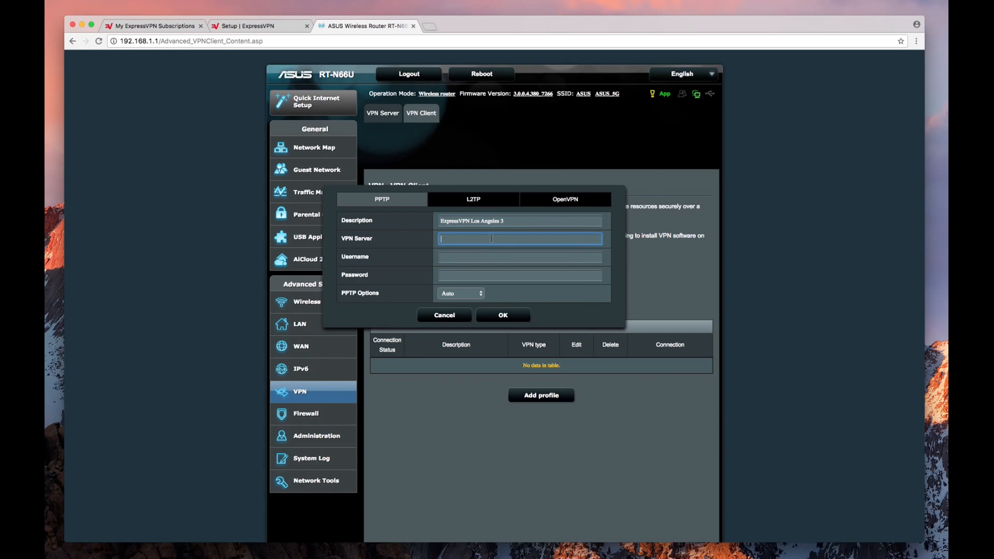
pyautogui.rightClick(492, 238)
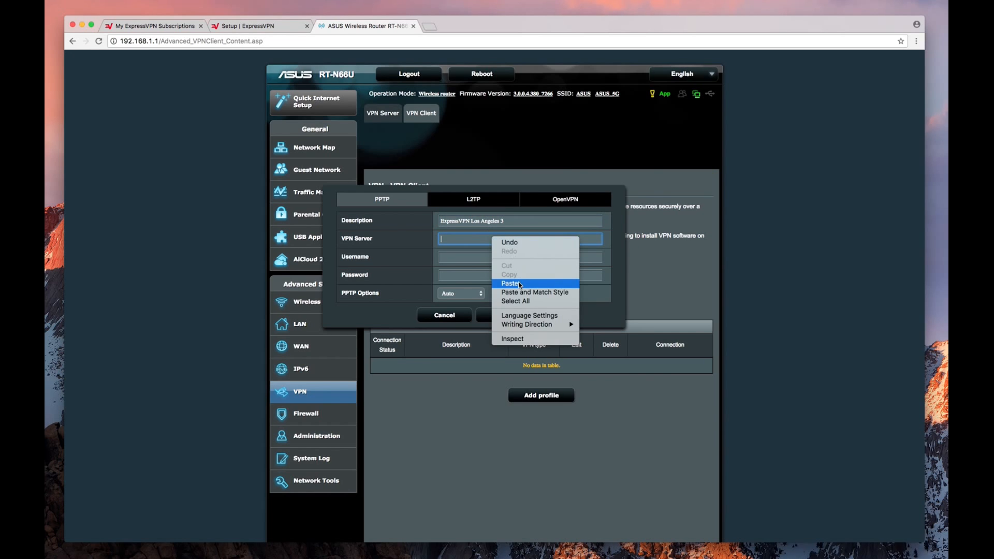
pyautogui.click(510, 284)
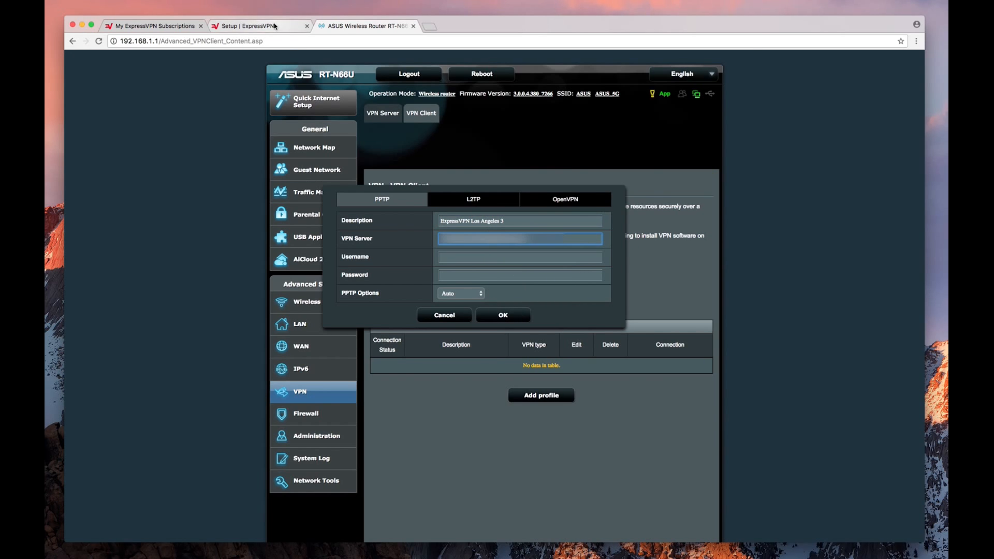
pyautogui.click(255, 26)
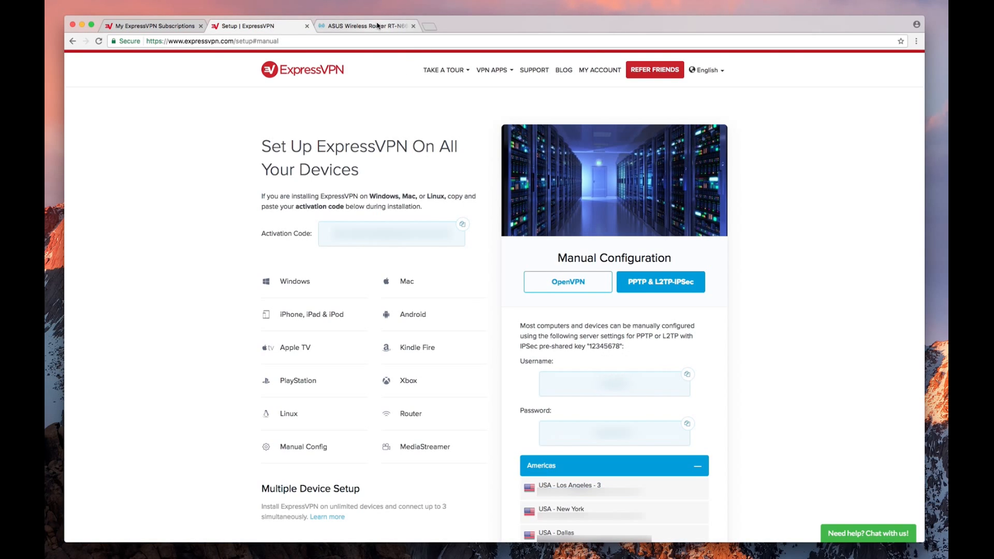
# Paste the ExpressVPN username and password into the profile and choose MPPE 128 encryption
pyautogui.click(371, 26)
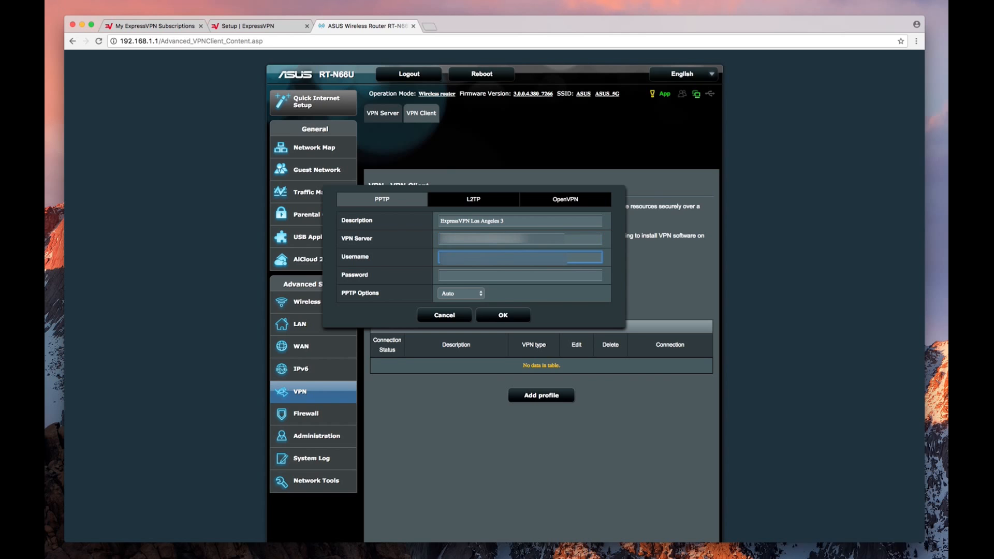
pyautogui.rightClick(519, 257)
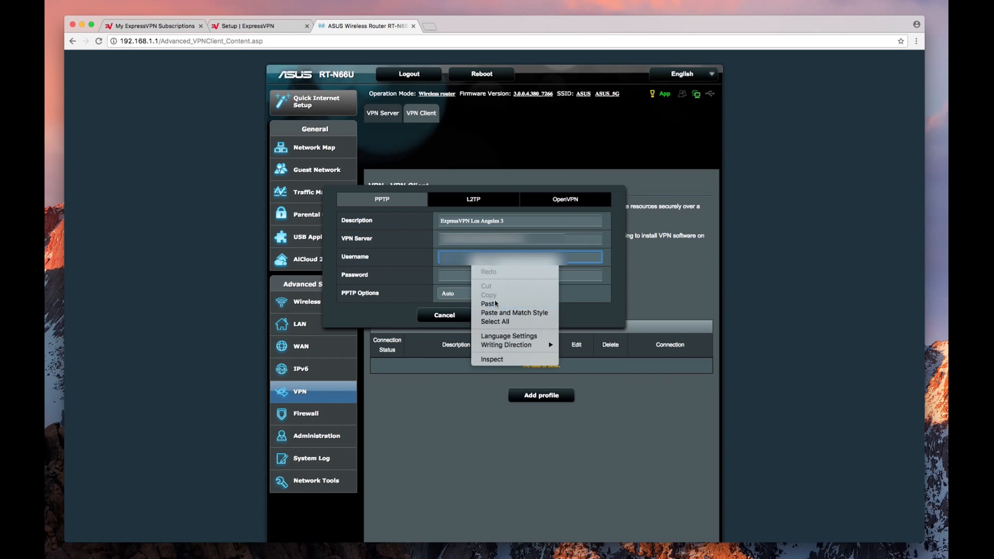
pyautogui.click(249, 26)
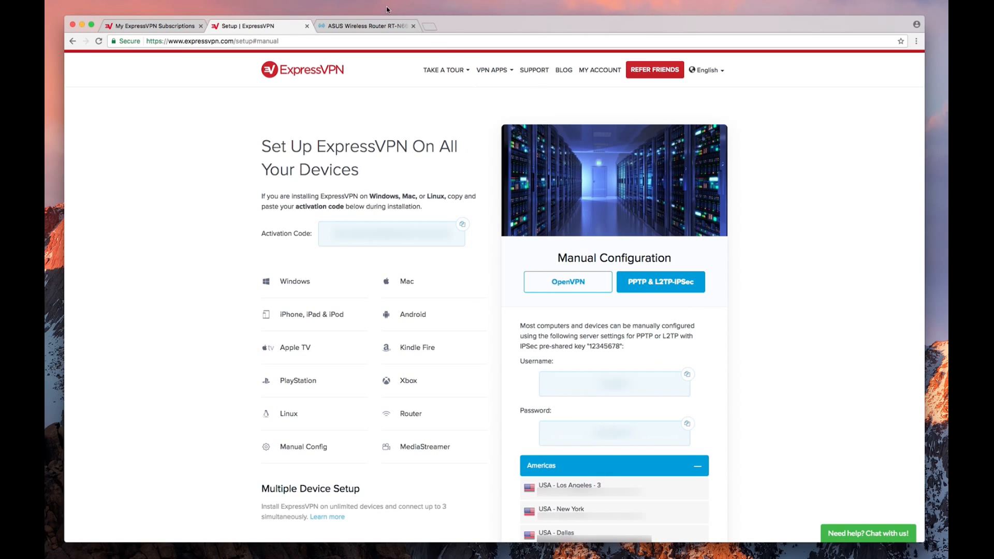
pyautogui.click(371, 26)
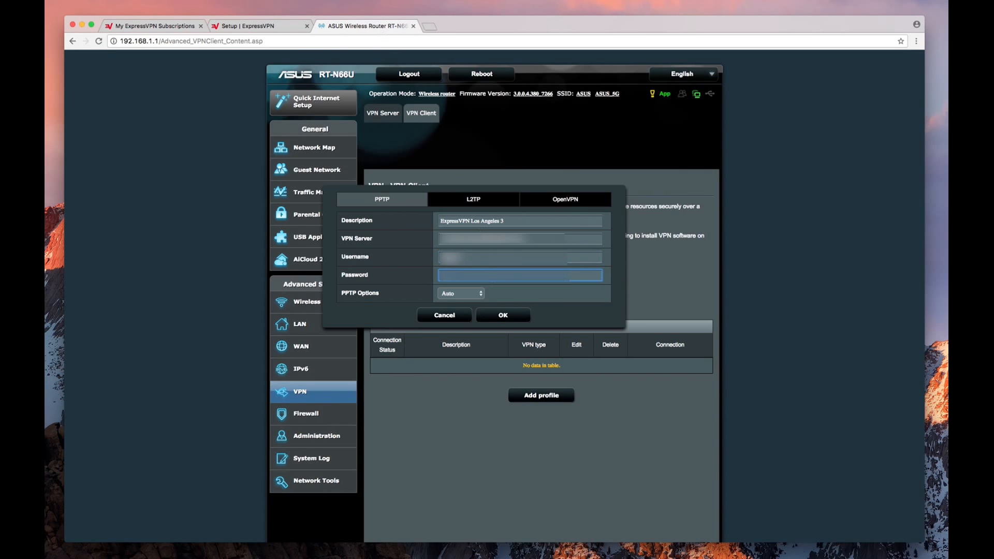
pyautogui.rightClick(520, 276)
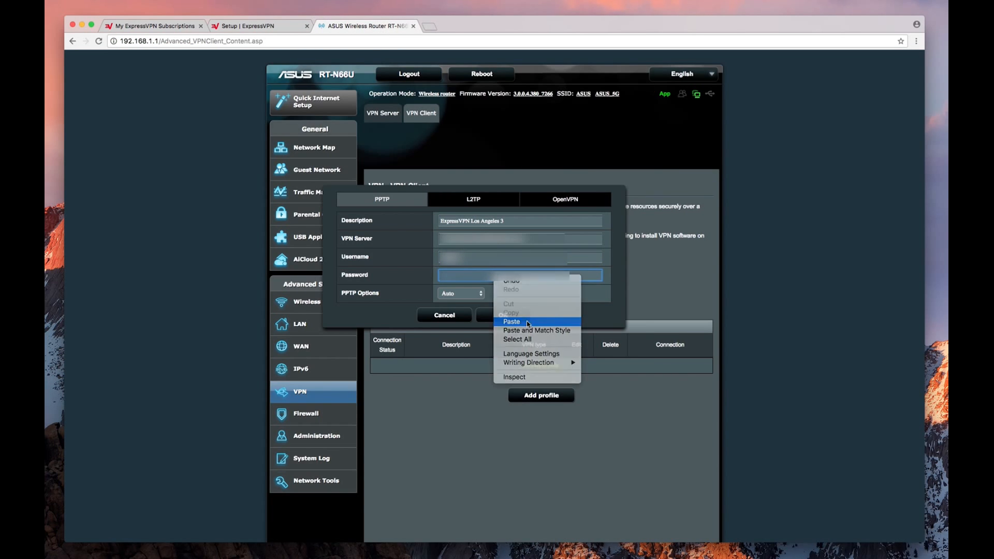
pyautogui.click(511, 321)
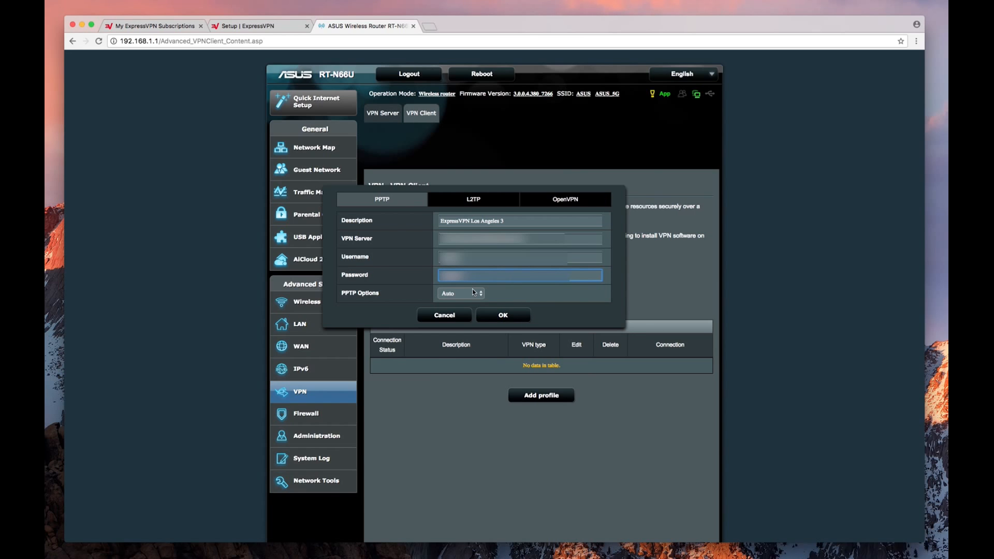
pyautogui.click(460, 293)
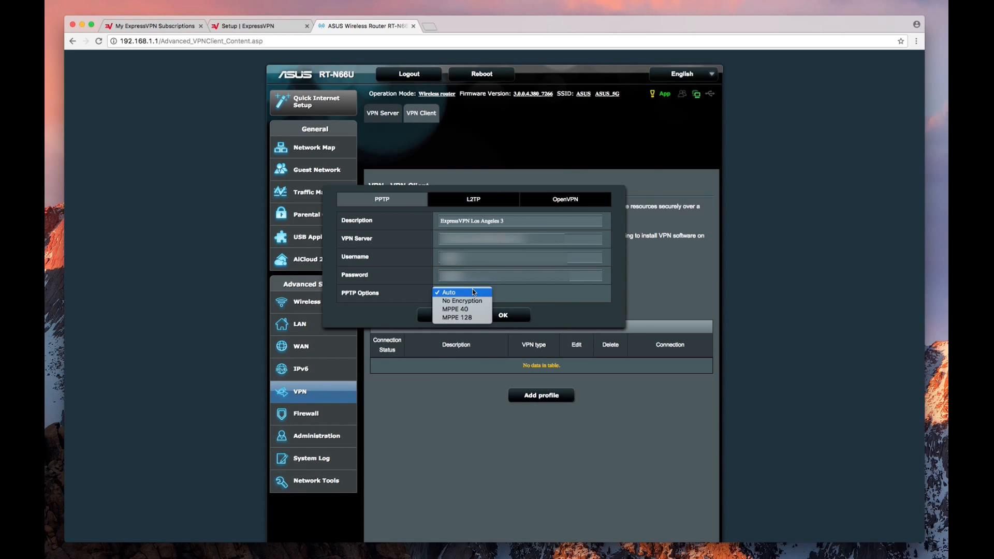
pyautogui.click(449, 292)
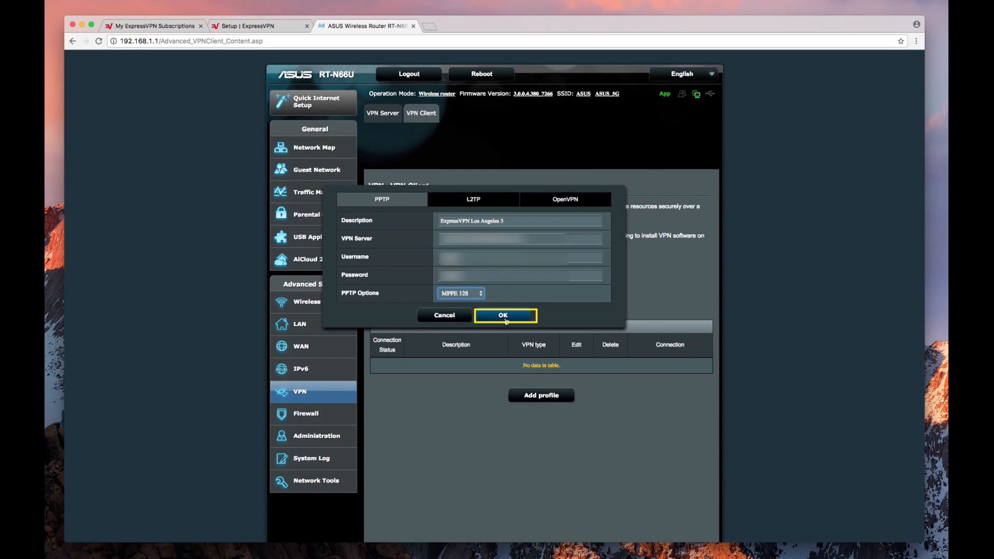
# Save the ExpressVPN Los Angeles 3 profile with OK and activate its connection
pyautogui.click(505, 315)
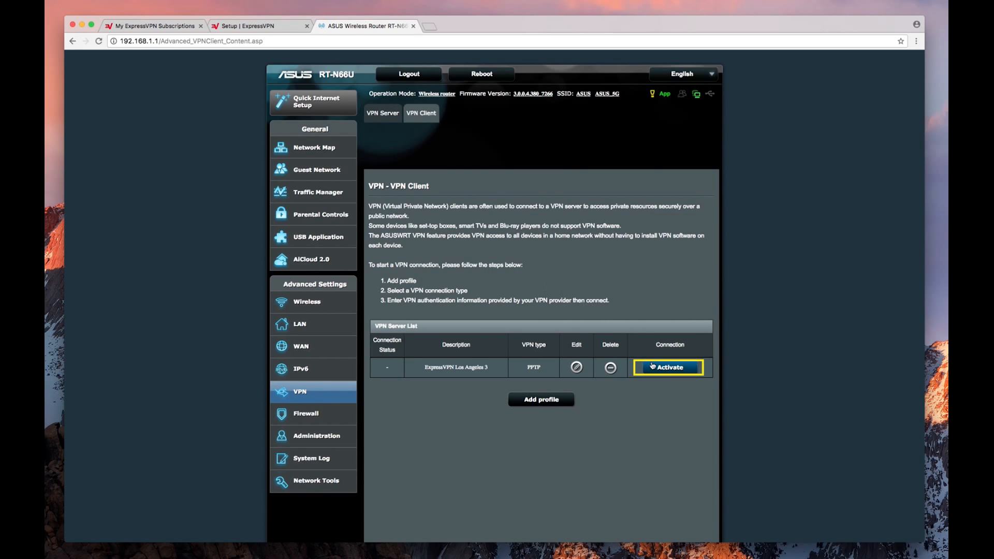
pyautogui.click(669, 367)
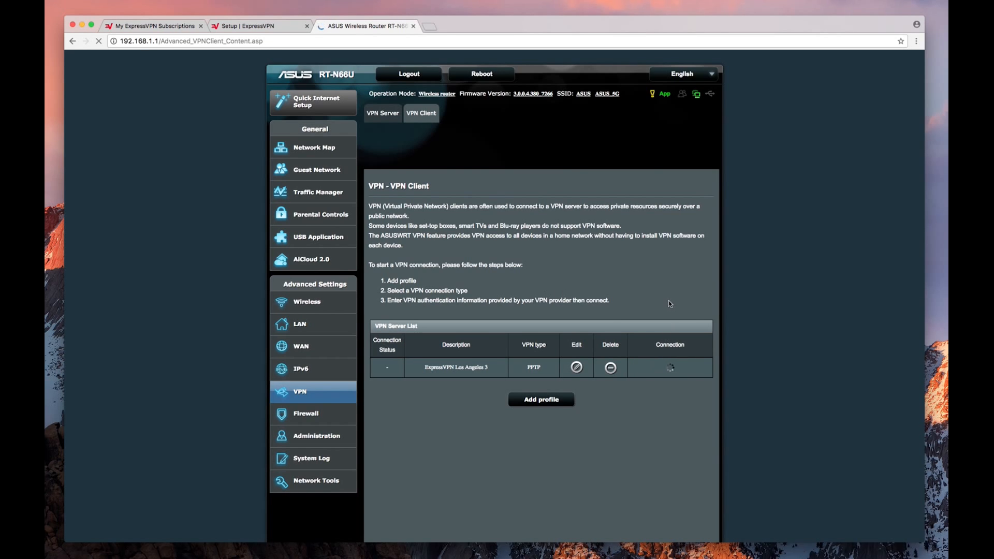
pyautogui.click(671, 368)
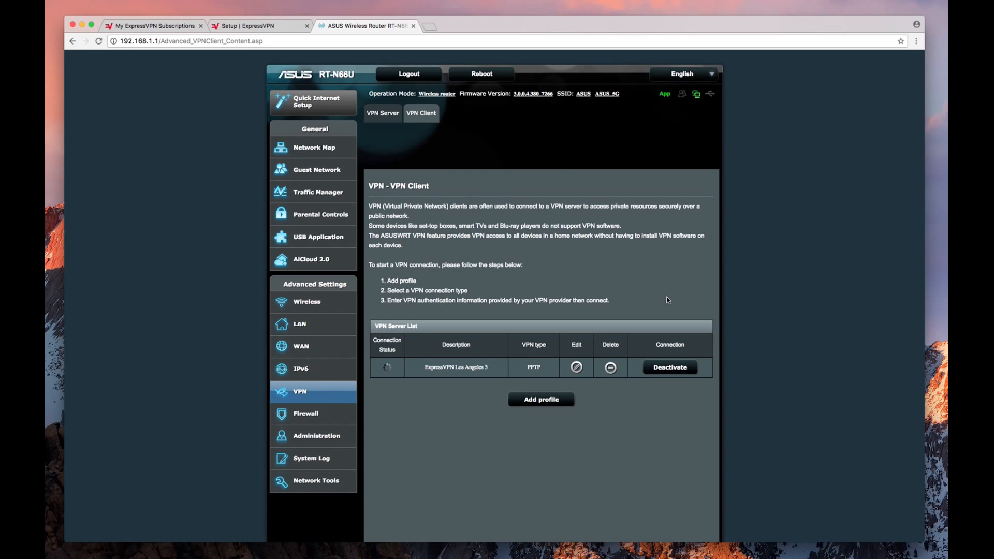